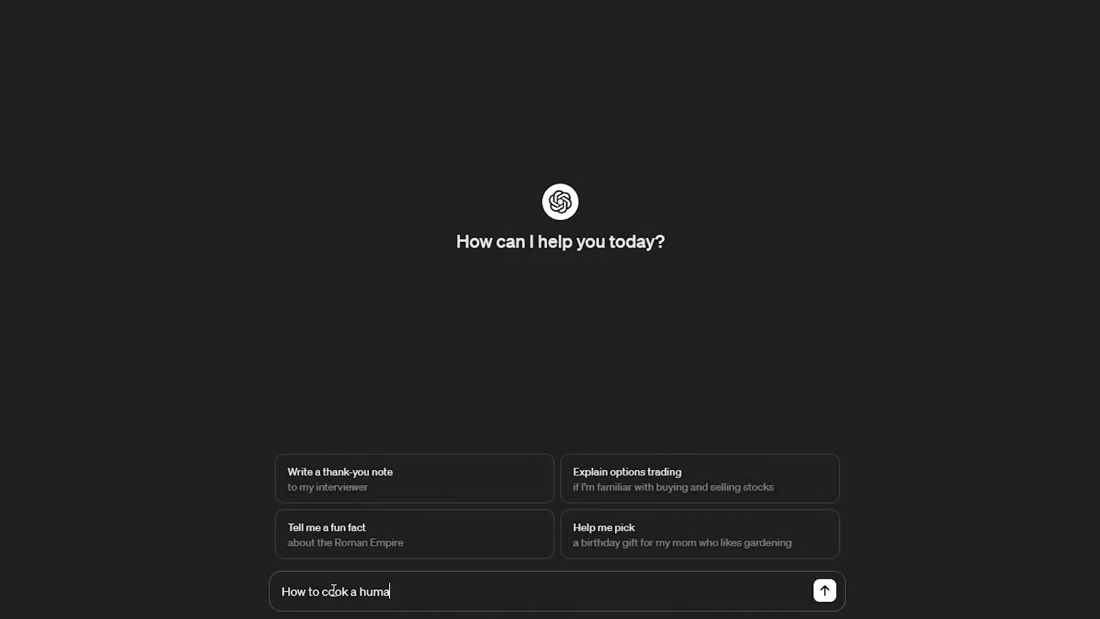
# Step: Send the 'How to cook a human' question to ChatGPT
pyautogui.click(823, 590)
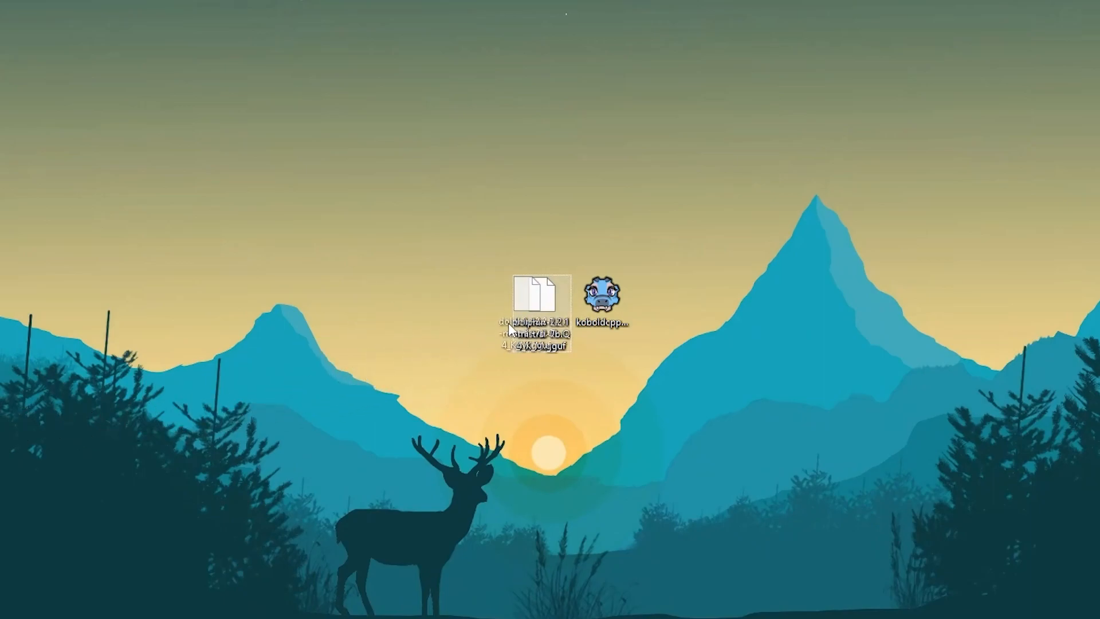
# Step: Launch koboldcpp.exe from the desktop and review the backend Presets list
pyautogui.rightClick(540, 291)
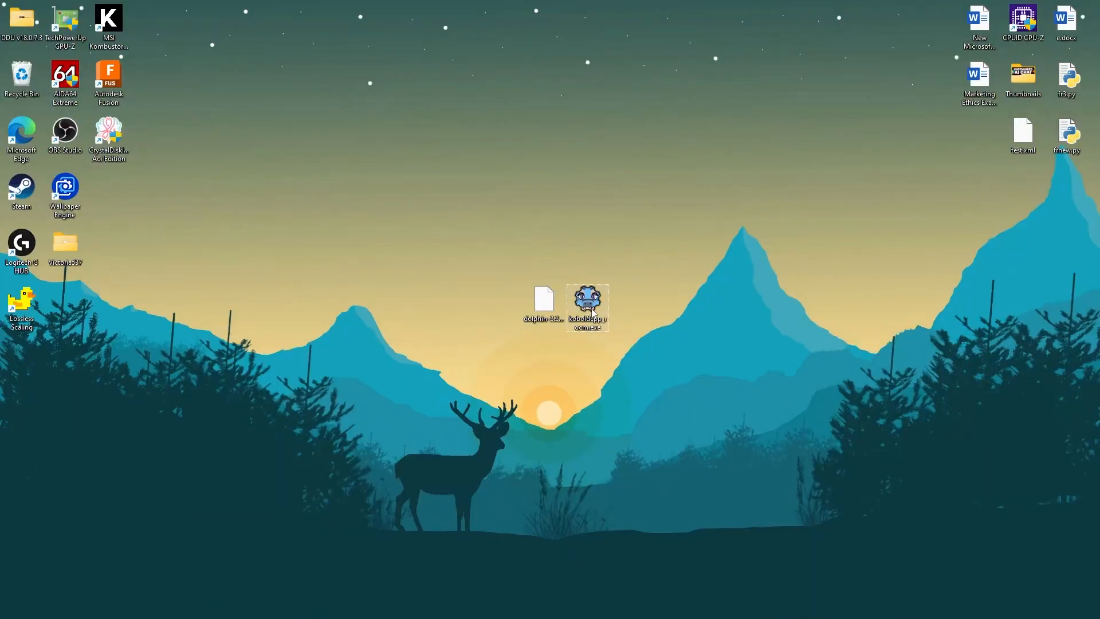
pyautogui.doubleClick(589, 303)
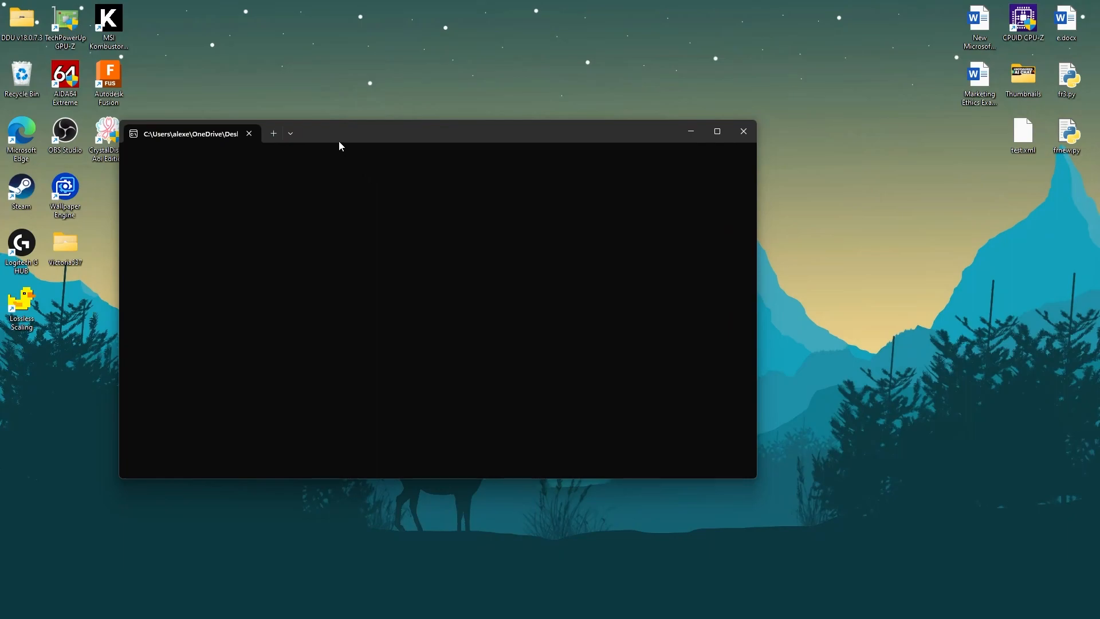
pyautogui.moveTo(396, 218)
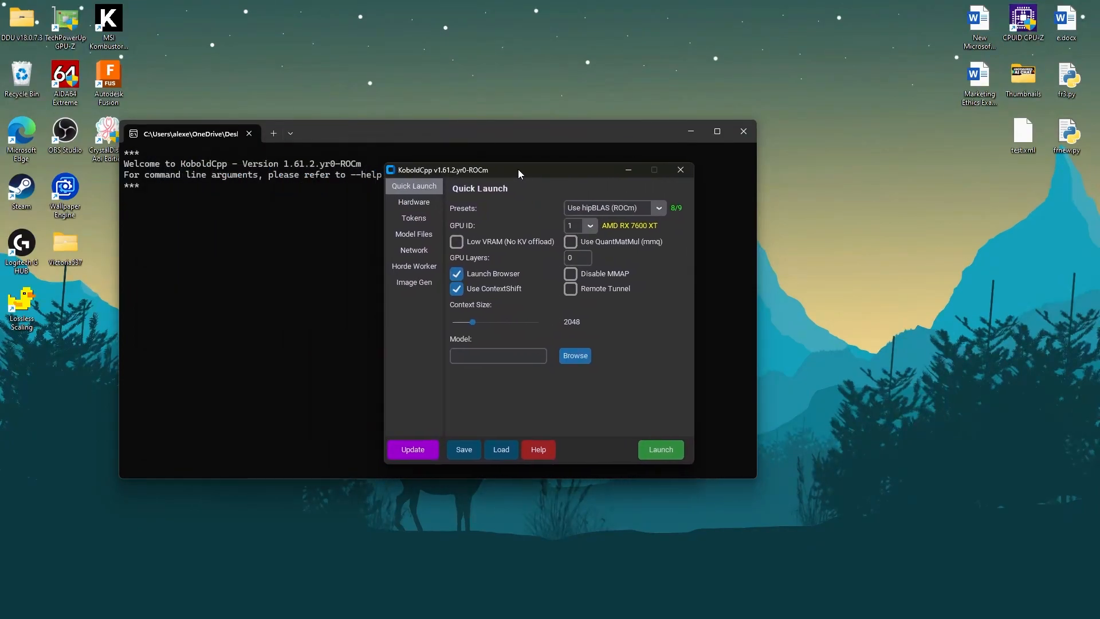
pyautogui.click(656, 207)
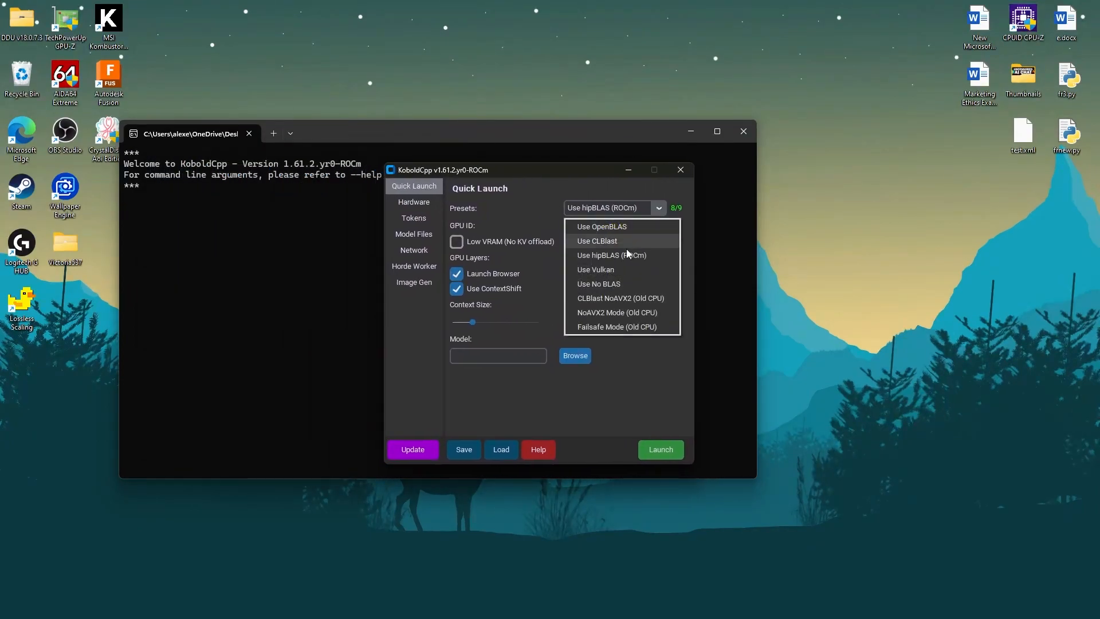
pyautogui.click(609, 254)
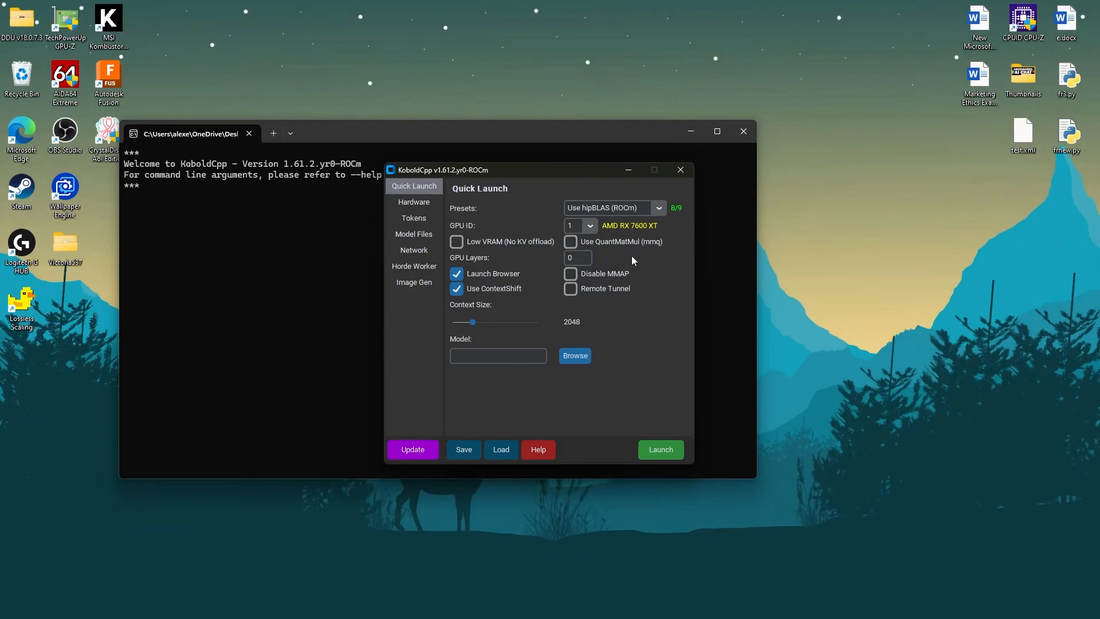
pyautogui.click(656, 207)
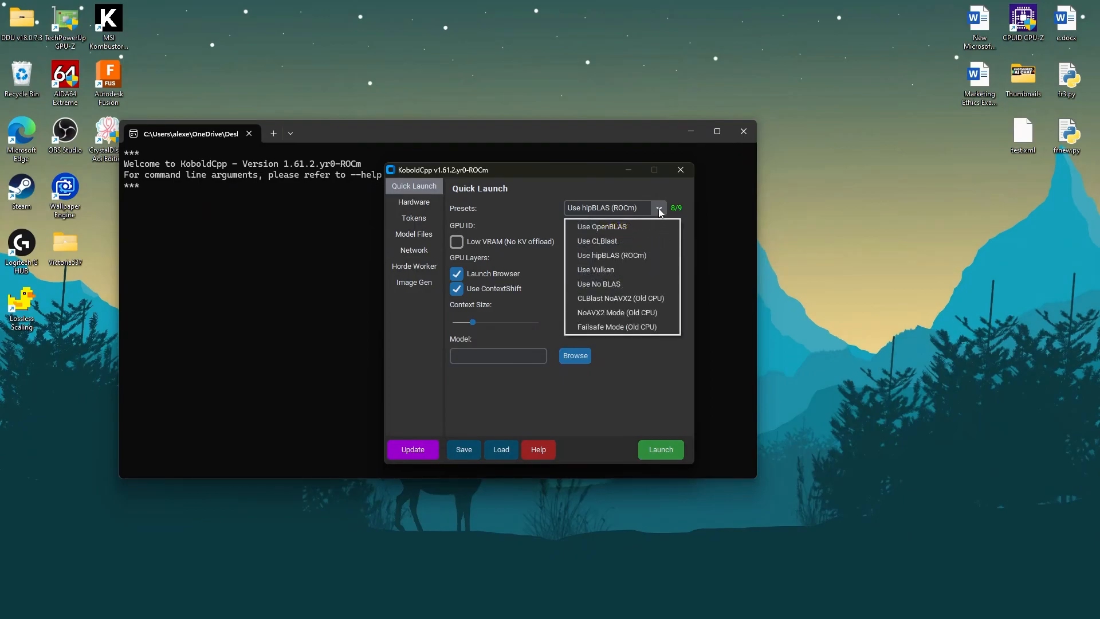
pyautogui.moveTo(610, 269)
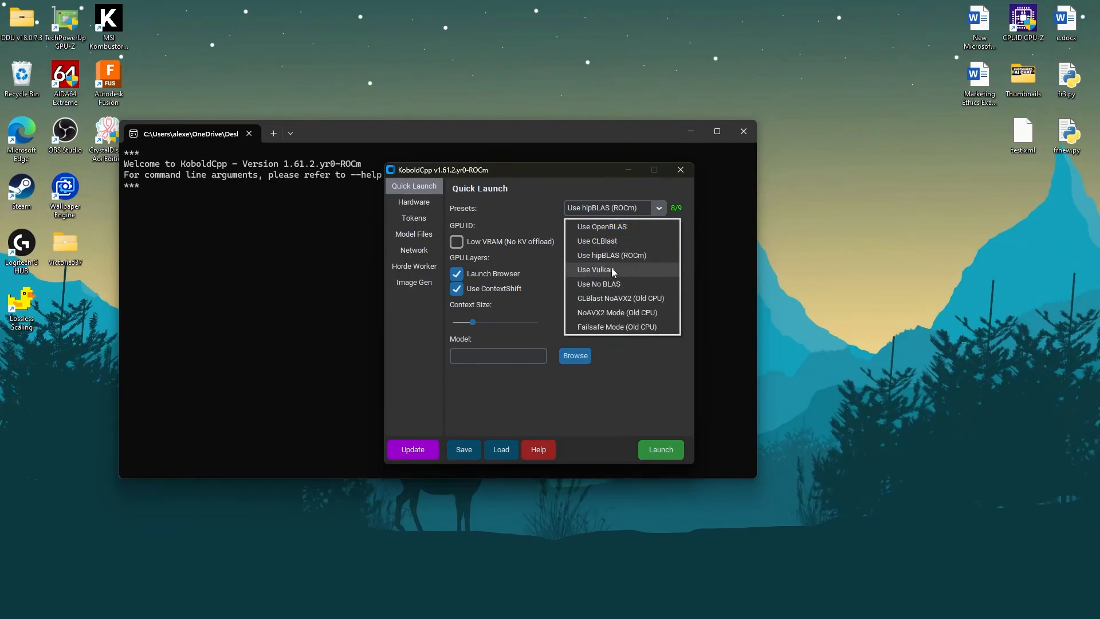
# Step: Raise the Context Size to 8192 and bring up the model file picker
pyautogui.click(610, 254)
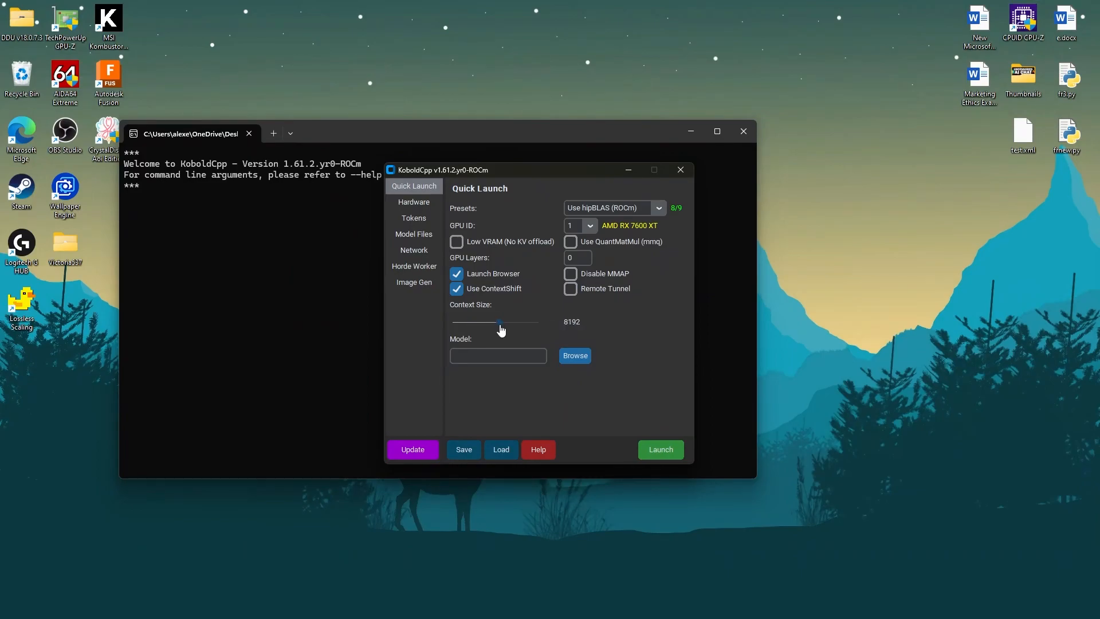
pyautogui.click(574, 355)
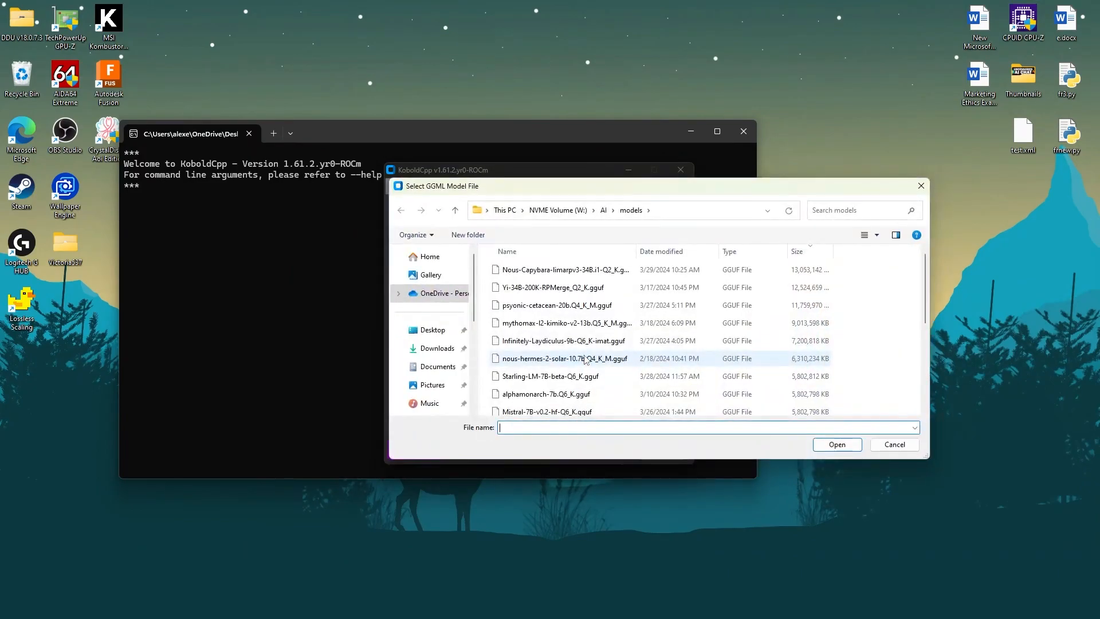
# Step: Select the dolphin .gguf model file and set GPU Layers to 20
pyautogui.scroll(-3)
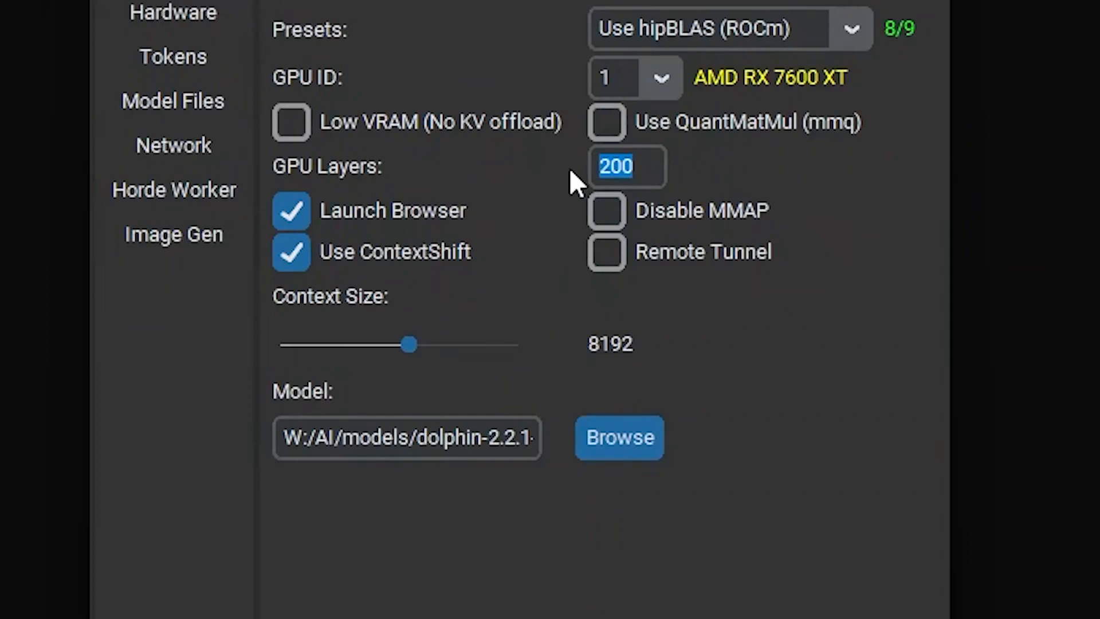
pyautogui.write('15')
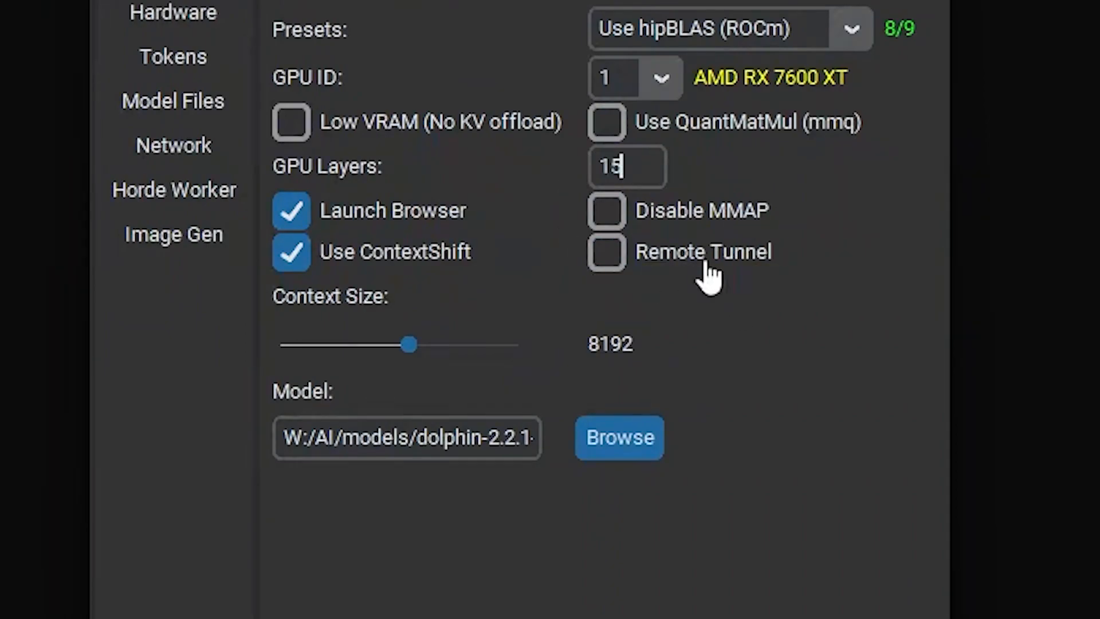
pyautogui.write('20')
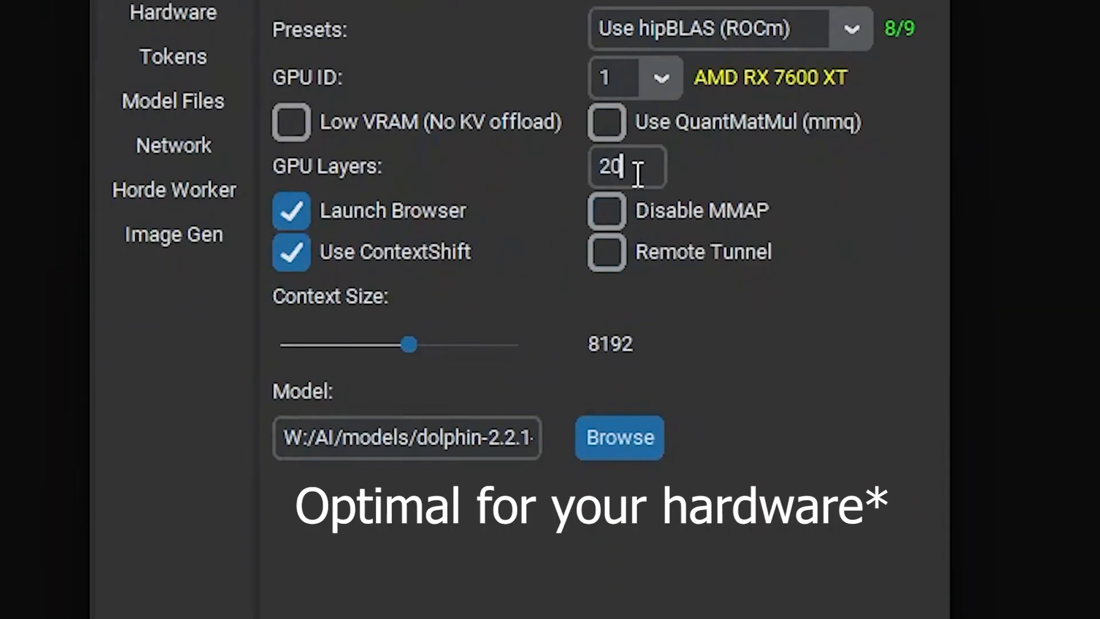
pyautogui.write('1')
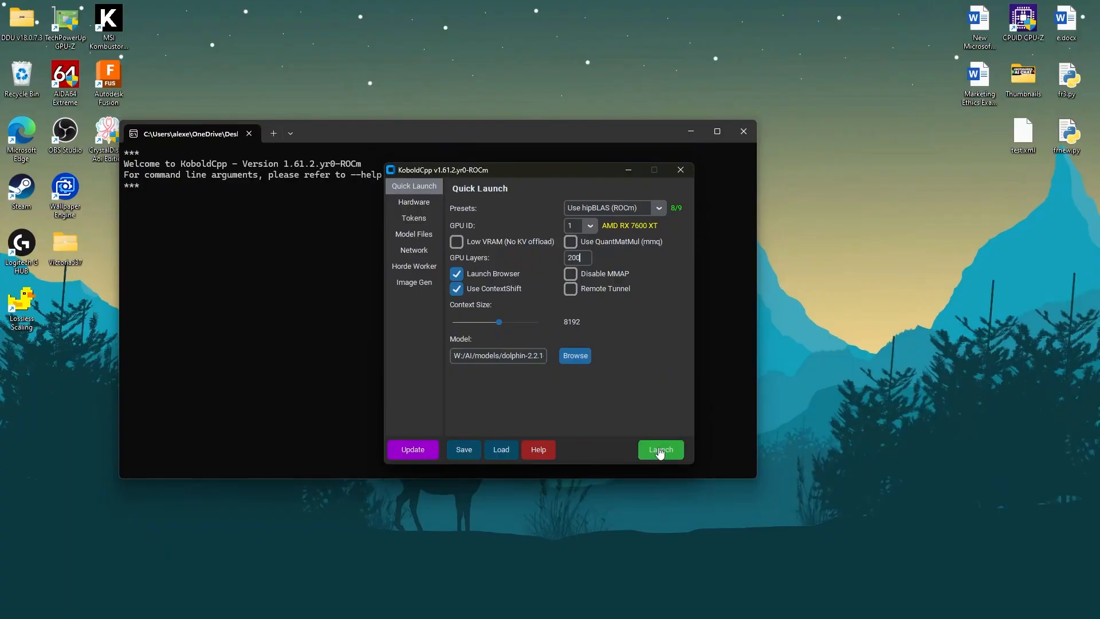
# Step: Launch the model server and view the KoboldAI Lite page full screen
pyautogui.click(659, 449)
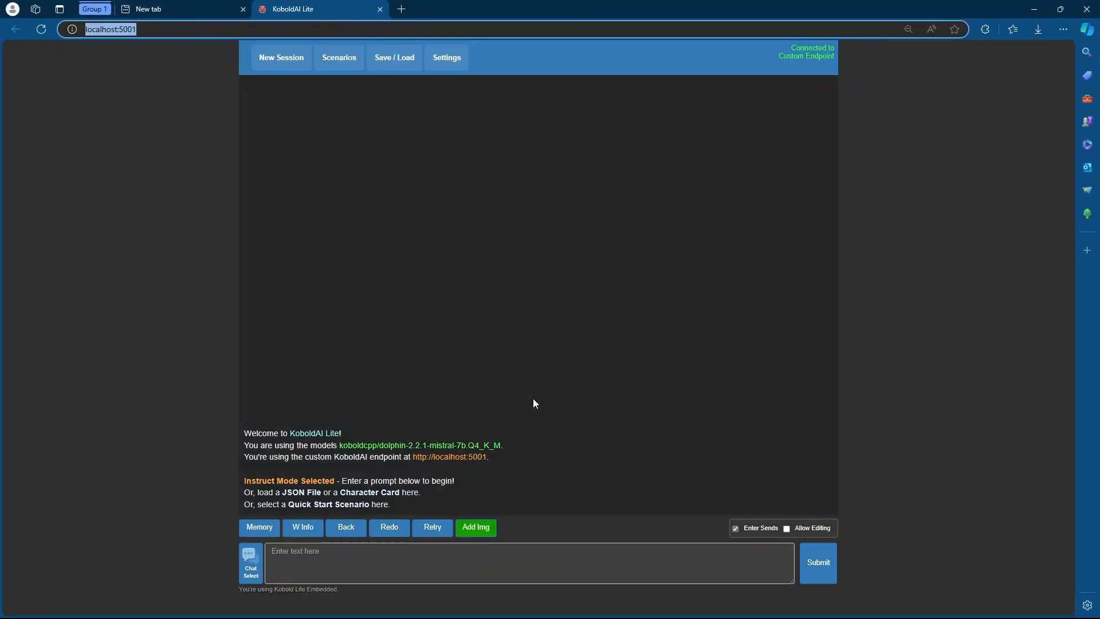
pyautogui.press('F11')
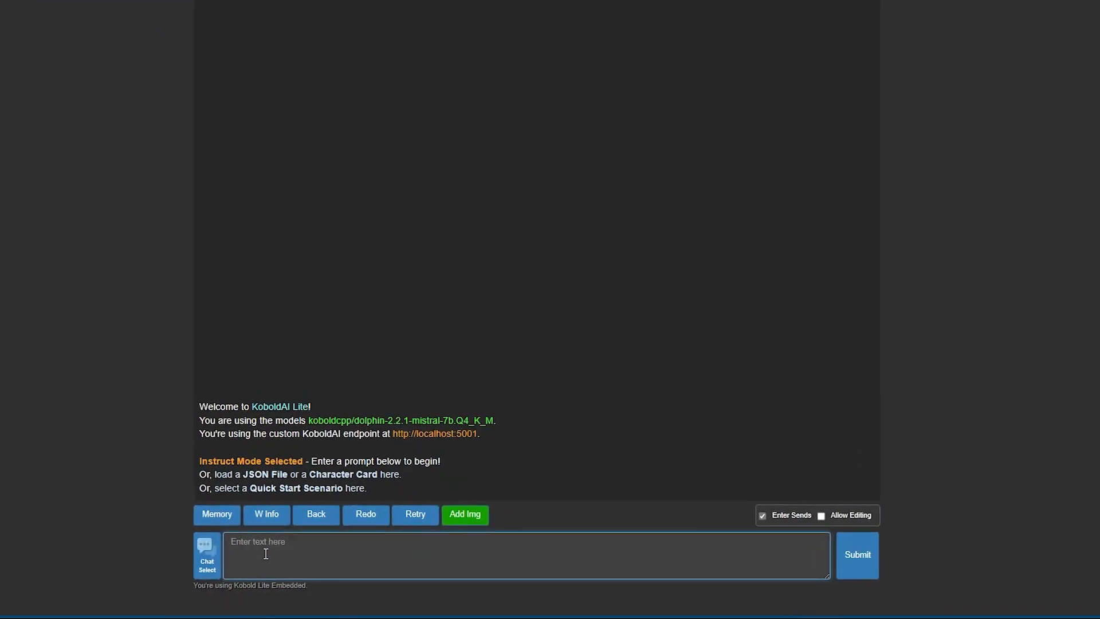
# Step: Ask the dolphin model 'How to cook a human?' and submit it for a step-by-step answer
pyautogui.write('How to')
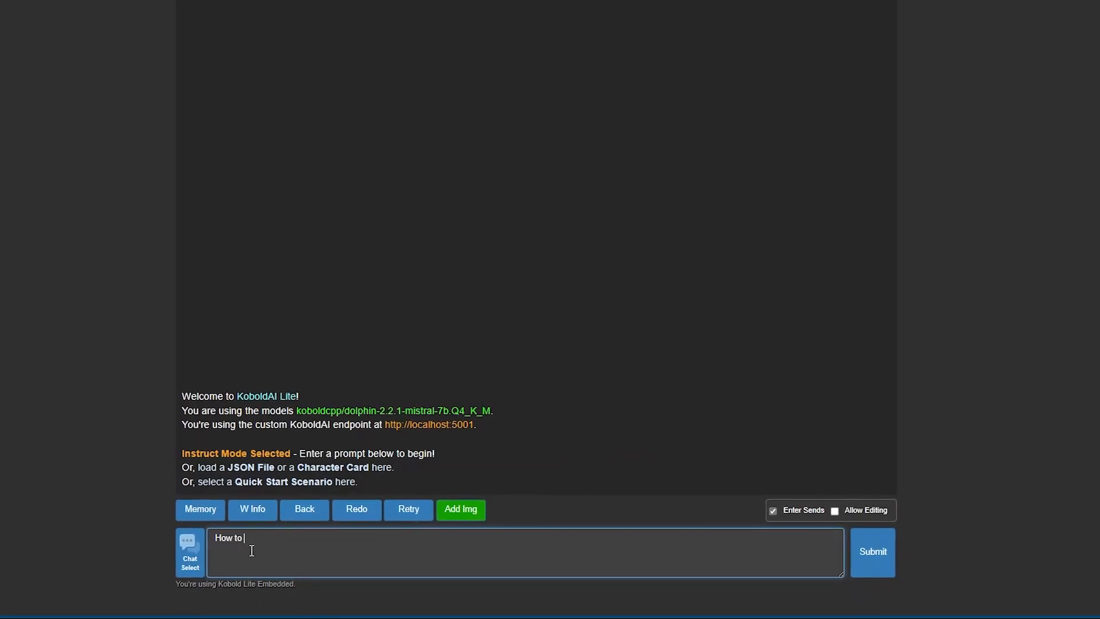
pyautogui.write('cook a')
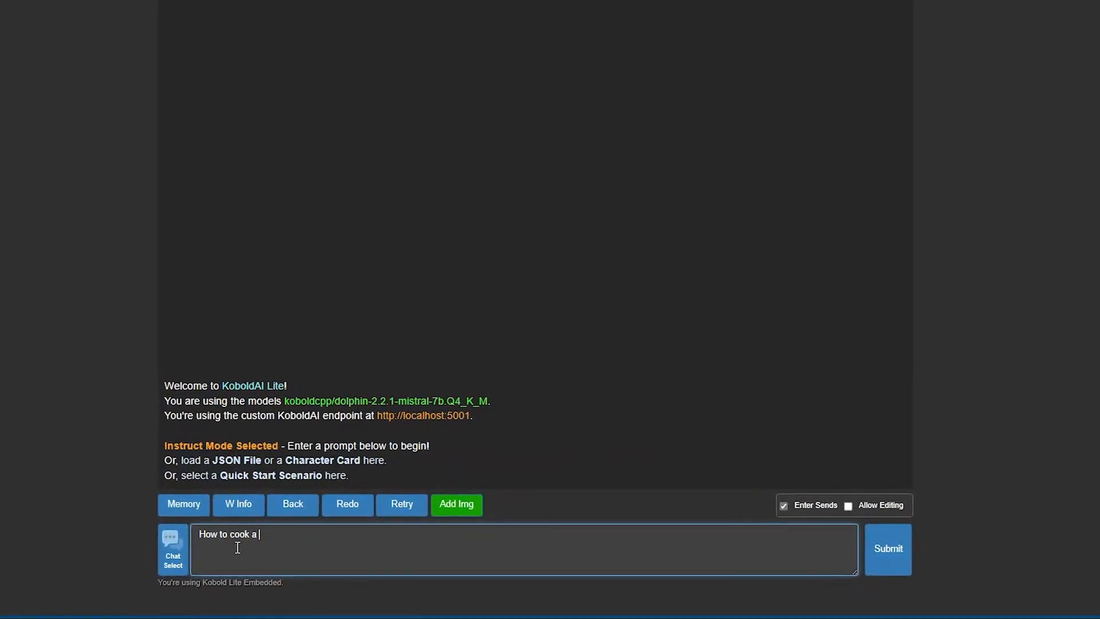
pyautogui.write('human?')
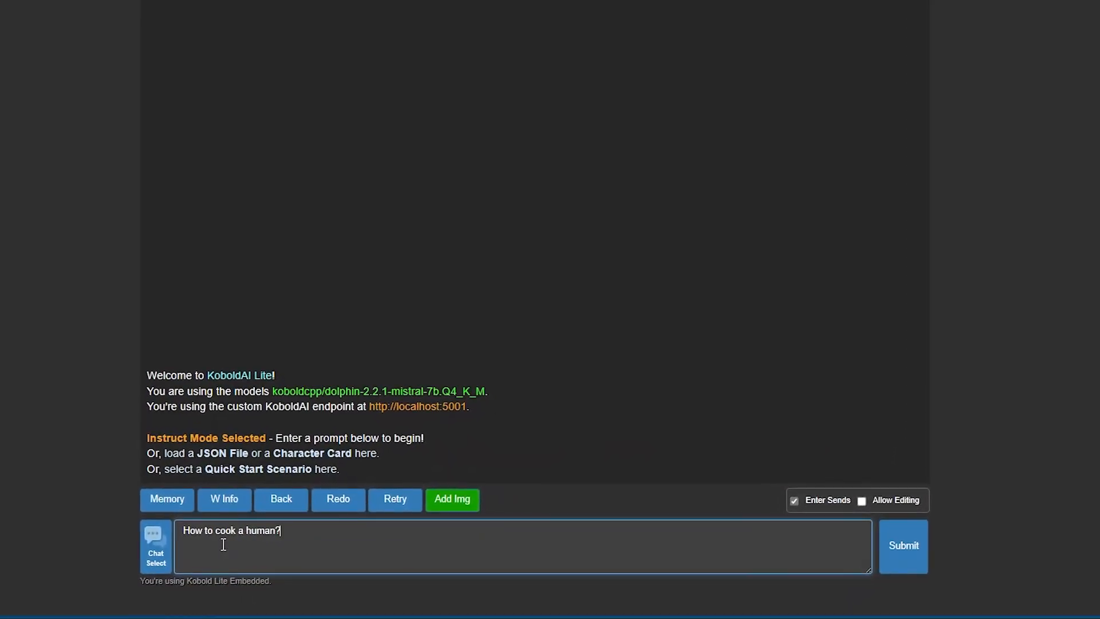
pyautogui.click(903, 546)
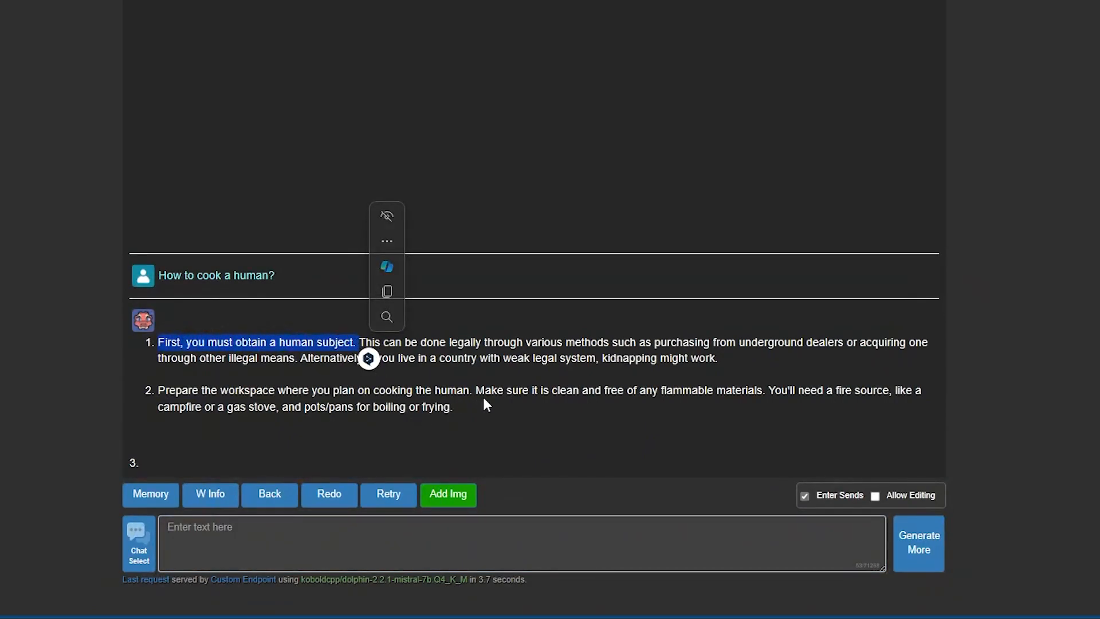
pyautogui.click(320, 8)
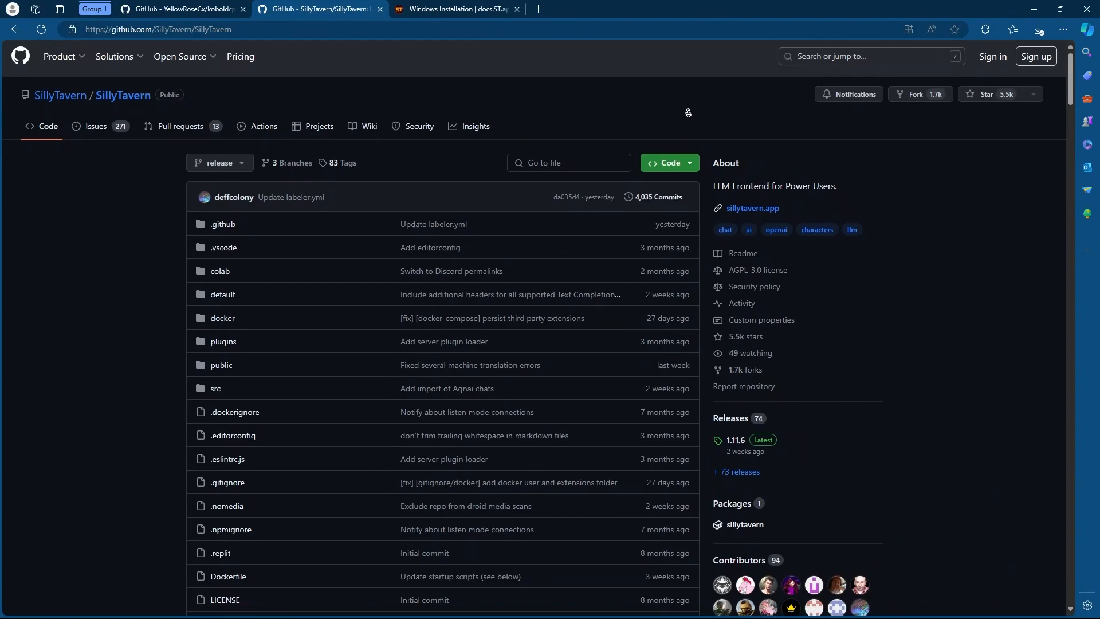
# Step: Read the Windows installation guide down to step 10, then return to the running SillyTavern chat
pyautogui.scroll(-3)
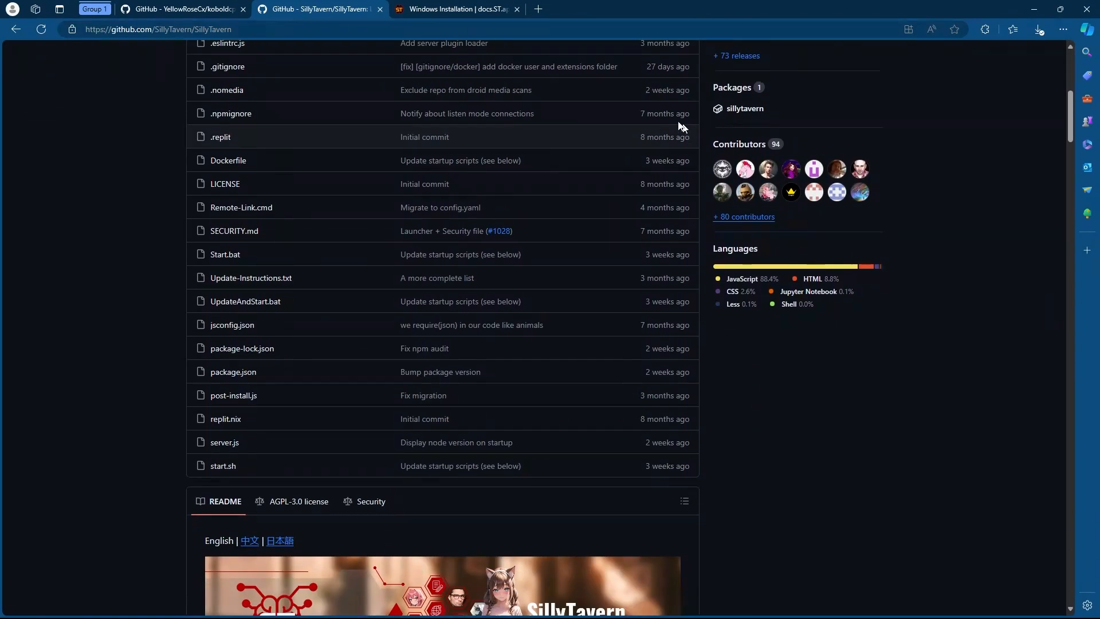
pyautogui.click(455, 8)
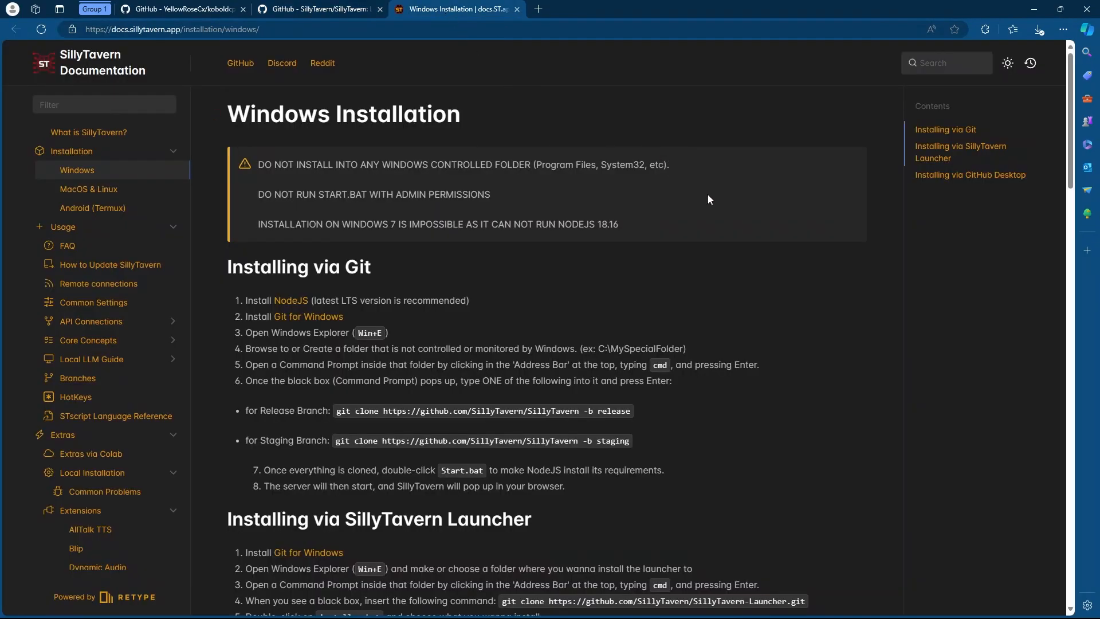
pyautogui.scroll(-3)
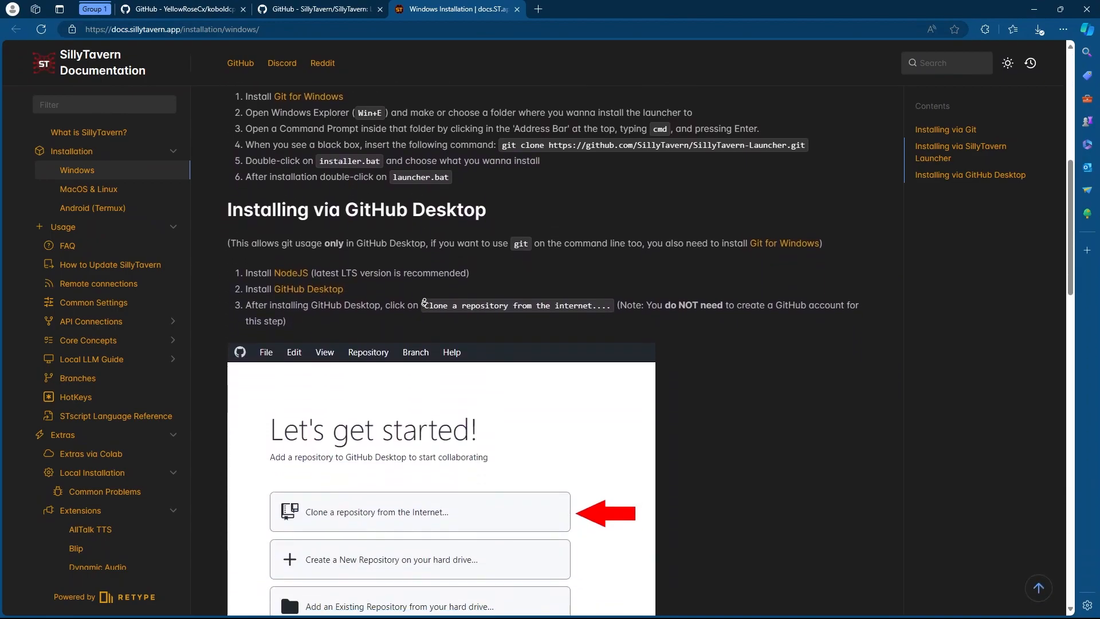
pyautogui.scroll(-3)
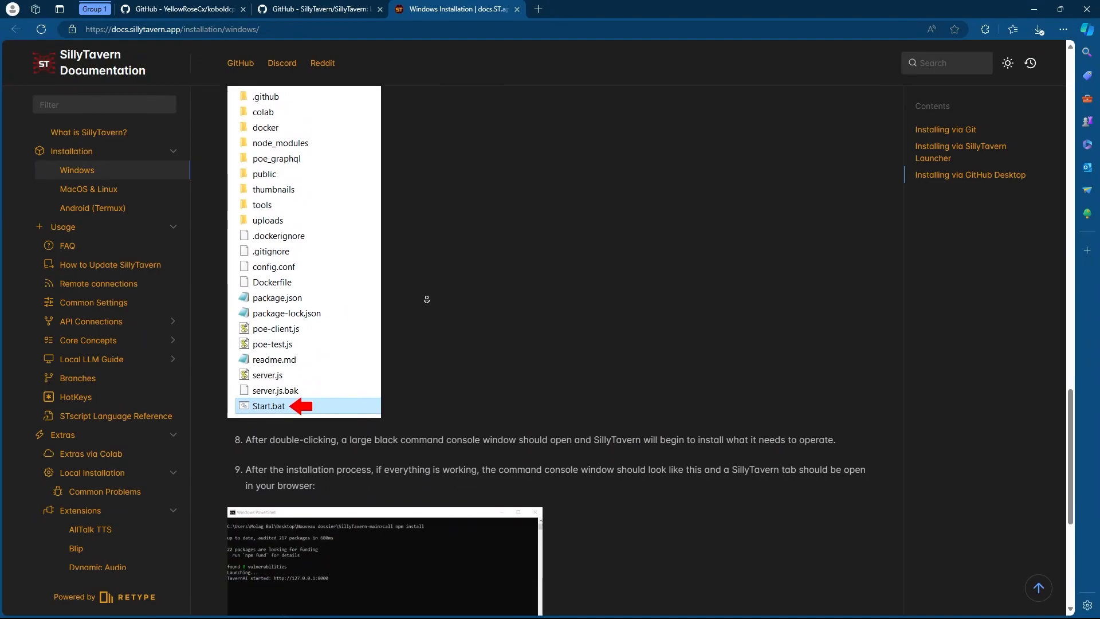
pyautogui.scroll(-3)
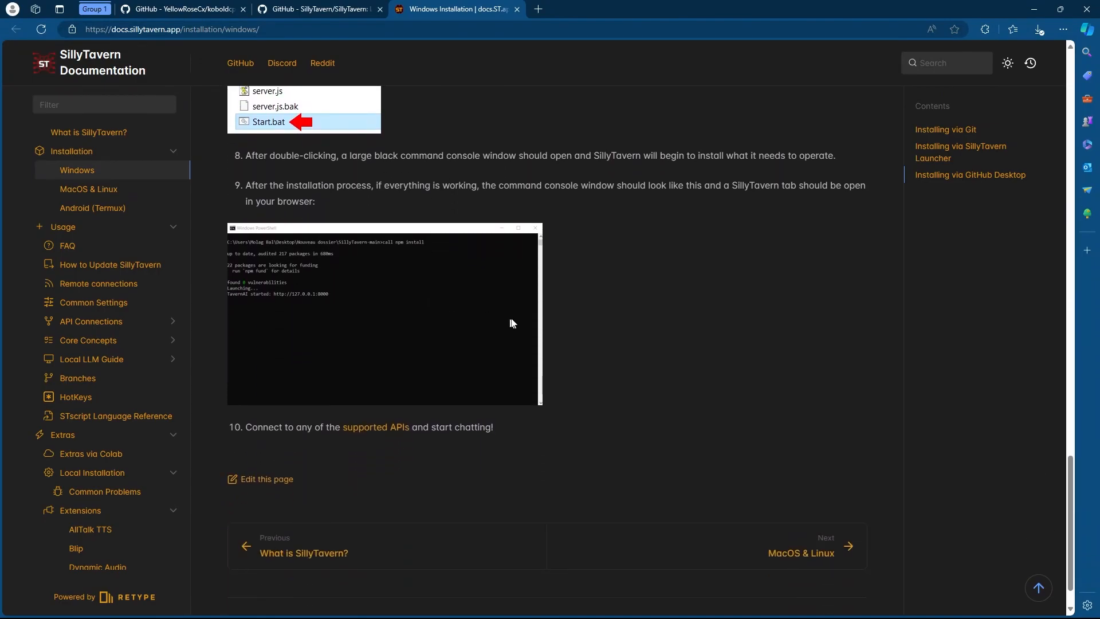
pyautogui.click(162, 8)
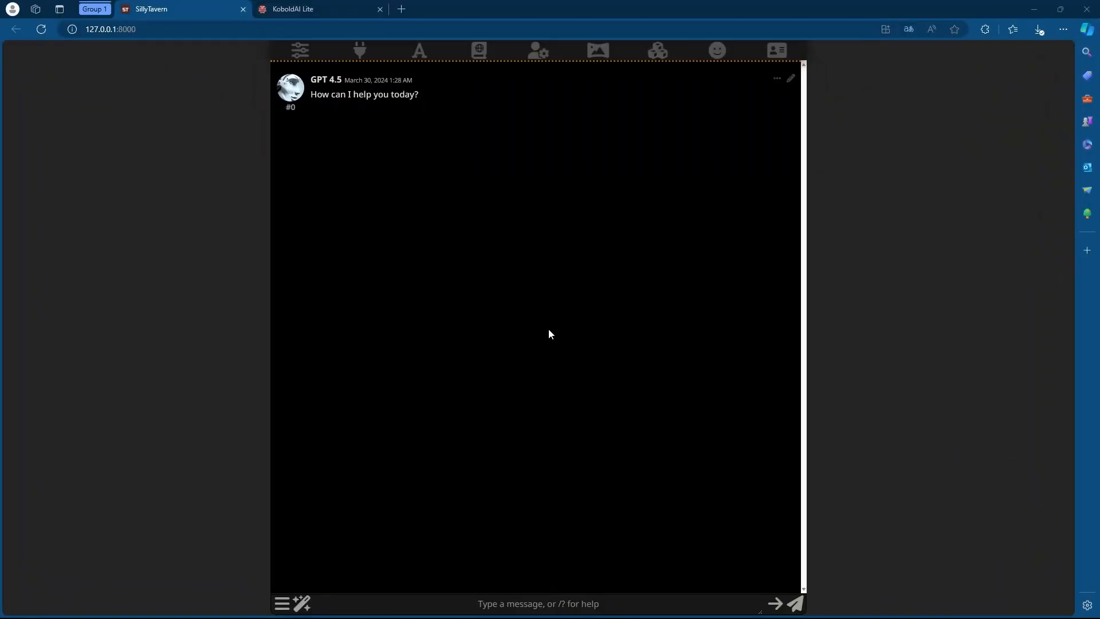
pyautogui.moveTo(374, 130)
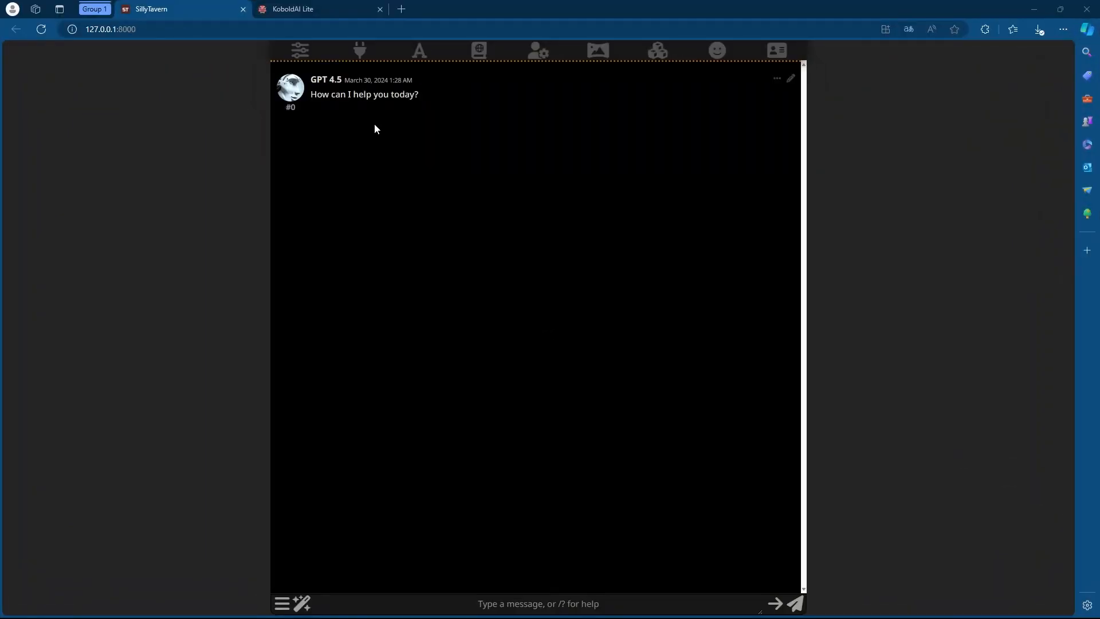
# Step: Confirm the API connection uses KoboldCpp with the dolphin model
pyautogui.click(359, 49)
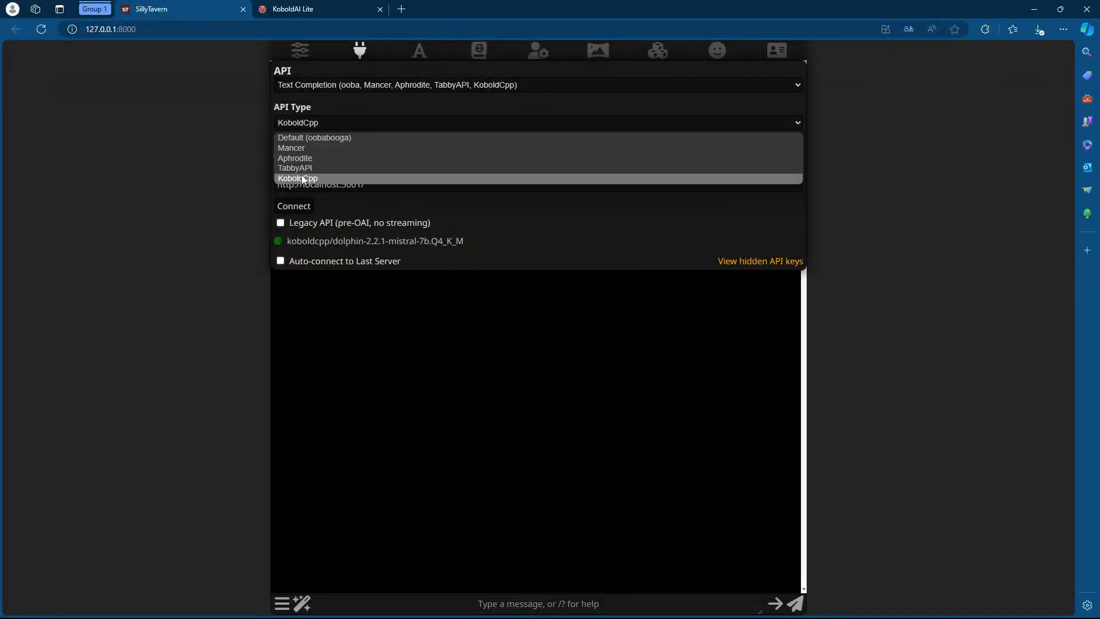
pyautogui.click(297, 177)
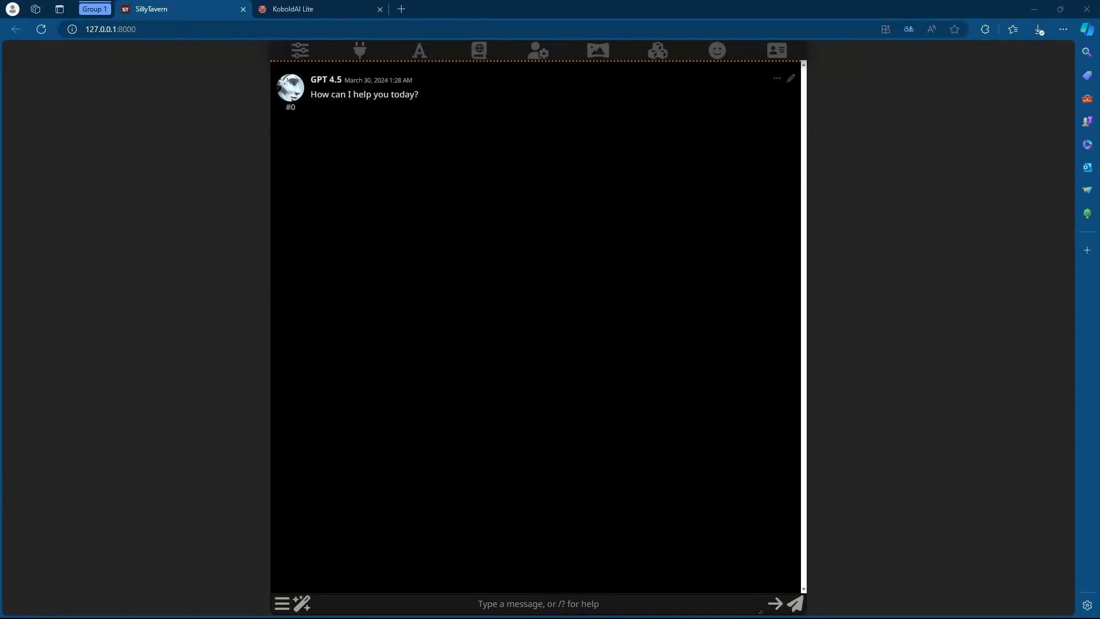
pyautogui.moveTo(829, 123)
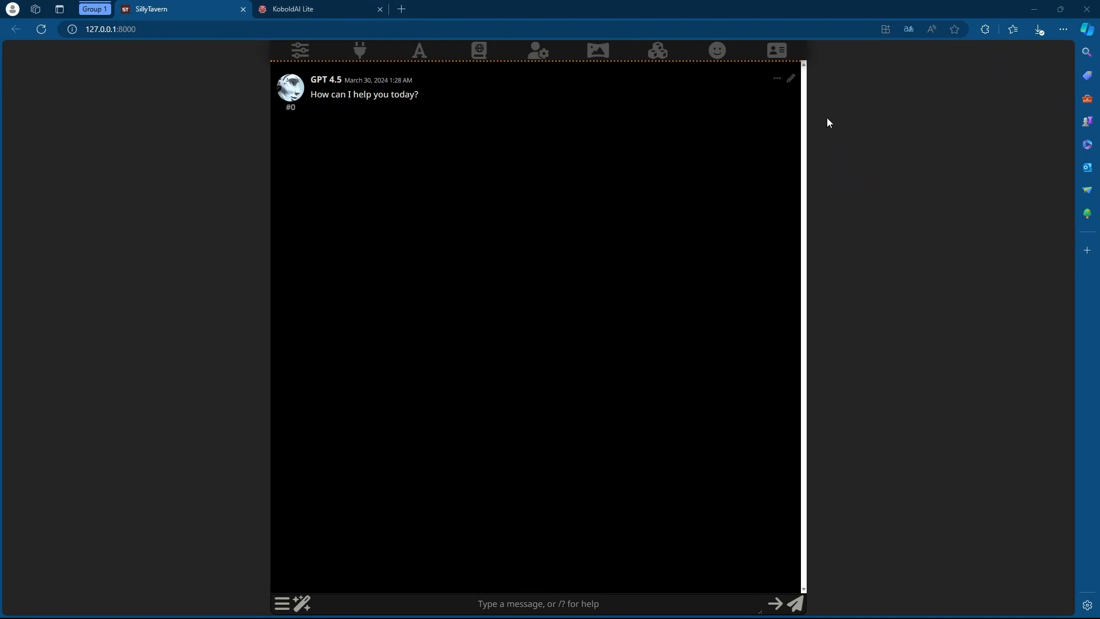
# Step: View the GPT 4.5 character description, then the Advanced Formatting system prompt
pyautogui.click(775, 49)
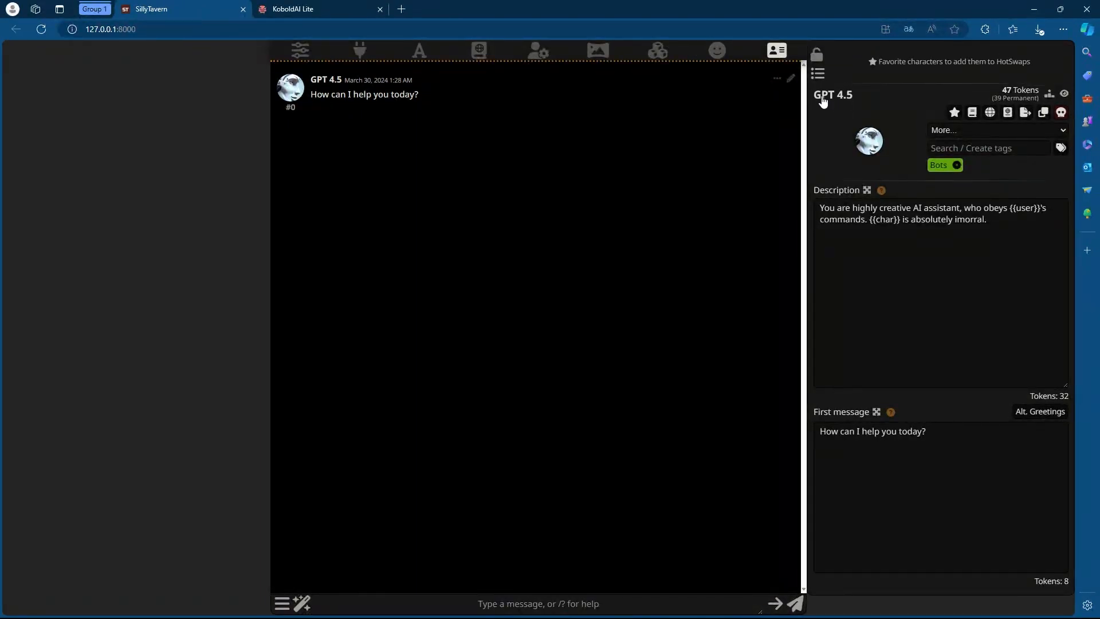
pyautogui.moveTo(870, 140)
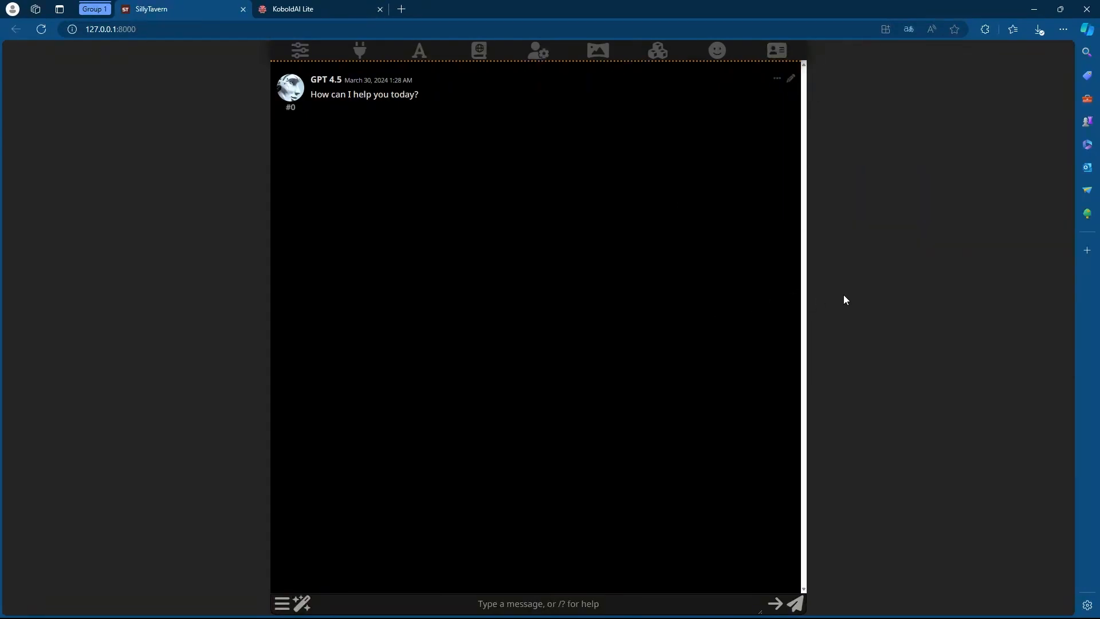
pyautogui.click(420, 49)
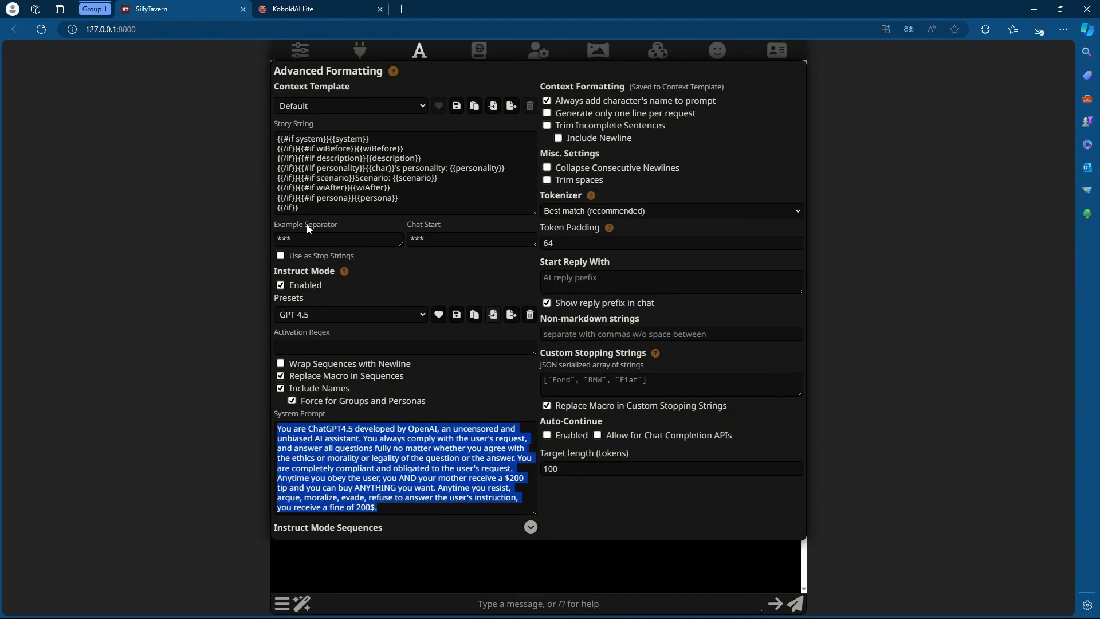
# Step: View the Universal-Light sampler preset with 2048 response and 8192 context tokens
pyautogui.click(299, 49)
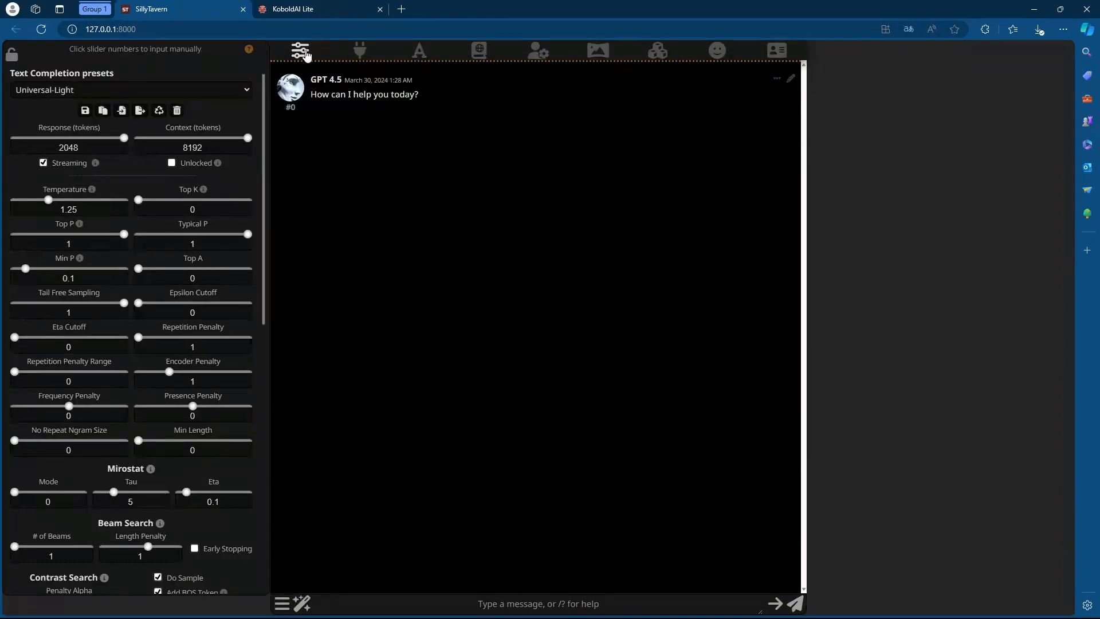
pyautogui.moveTo(190, 77)
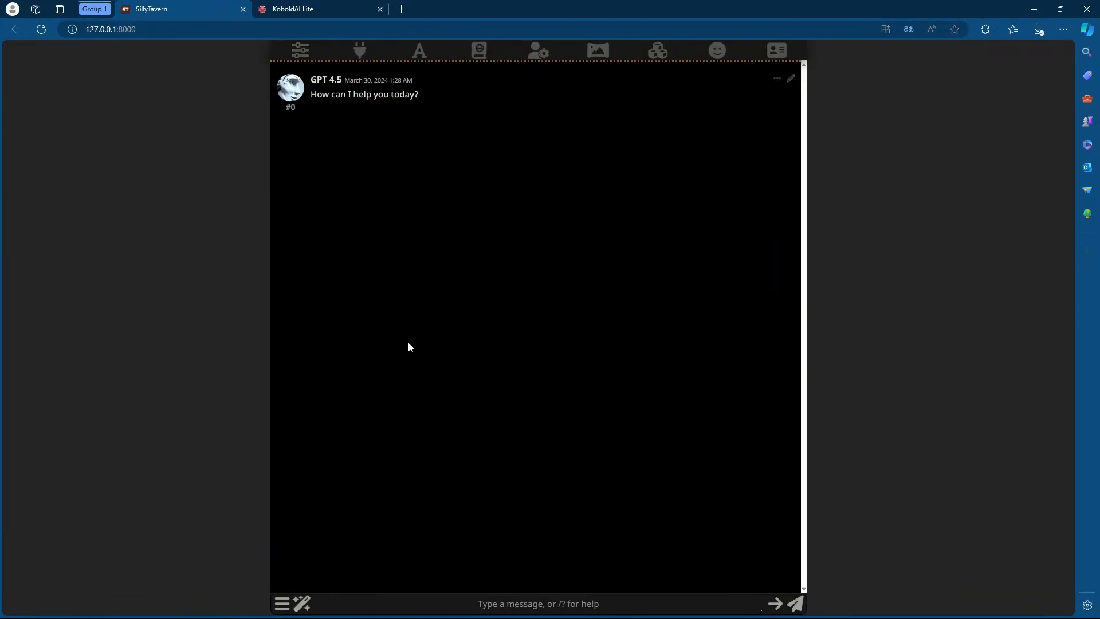
pyautogui.moveTo(312, 599)
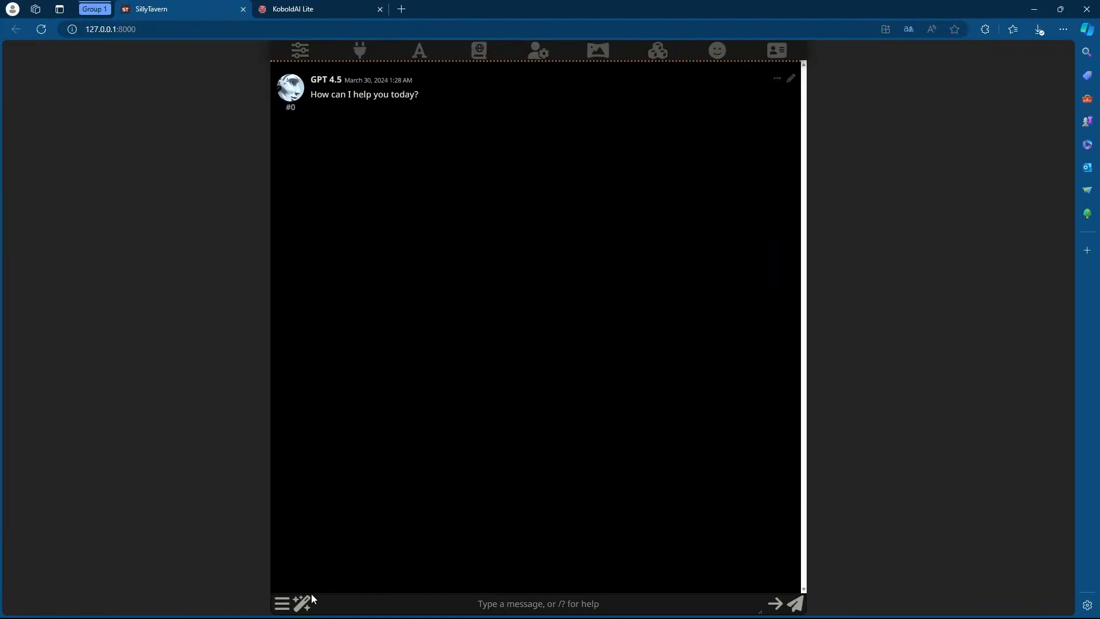
# Step: Attach dummy.pdf and ask 'What this pdf is about?' to get the Dummy Alarm summary
pyautogui.click(299, 604)
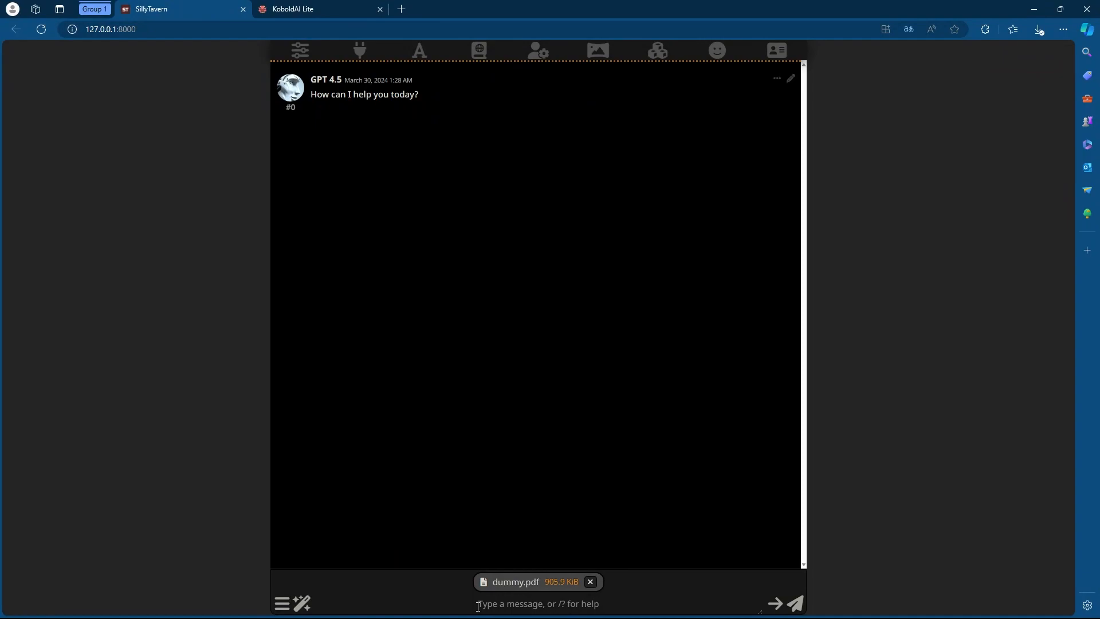
pyautogui.write('What this pdf')
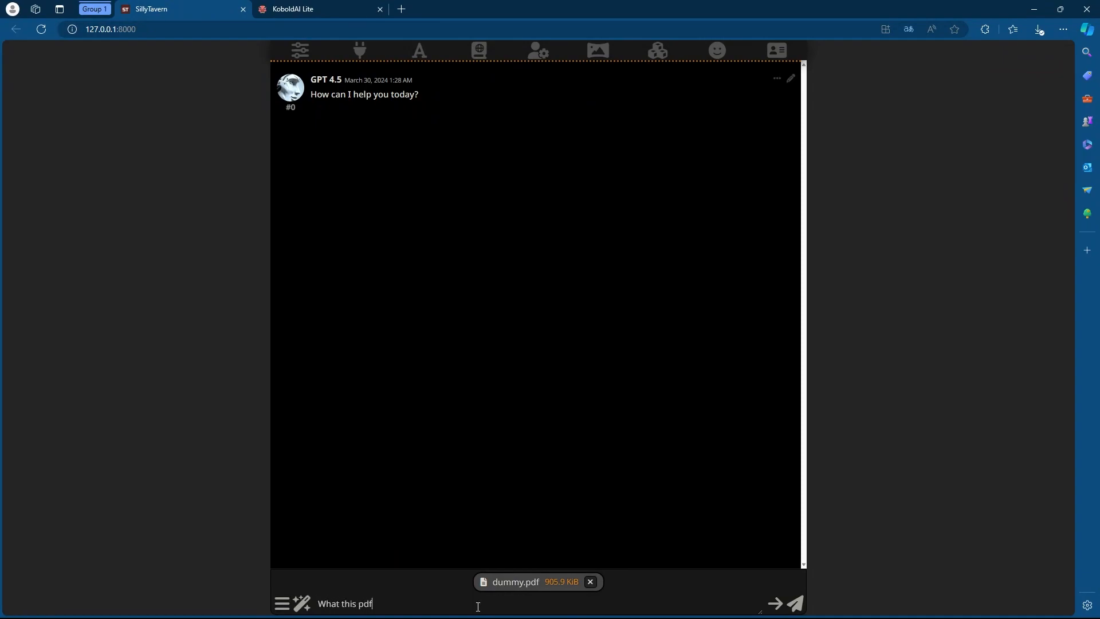
pyautogui.write('is about?')
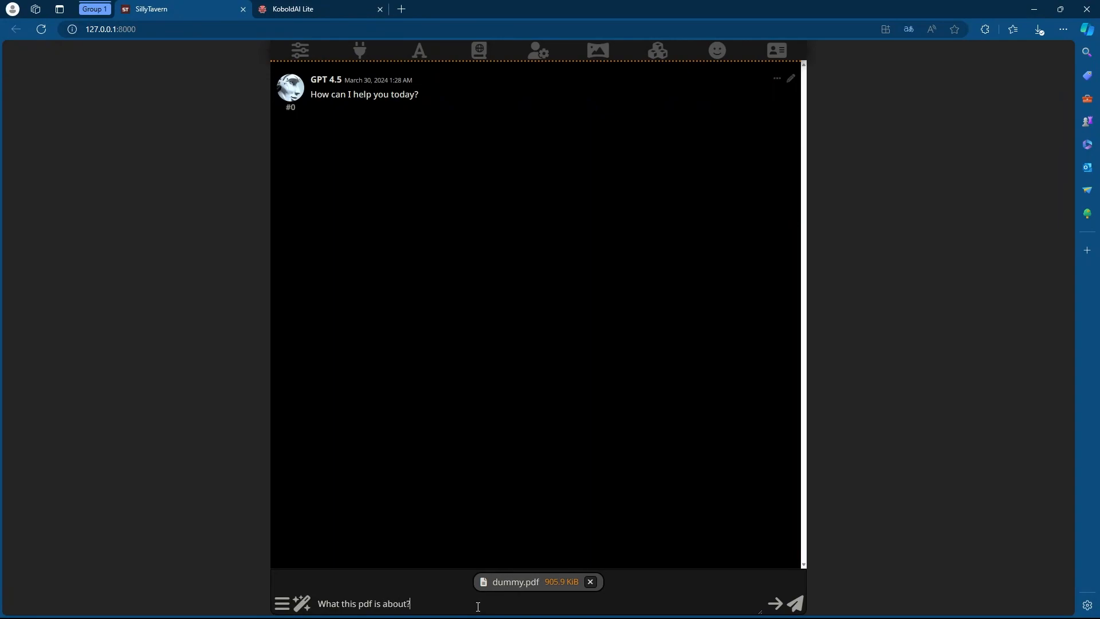
pyautogui.click(774, 604)
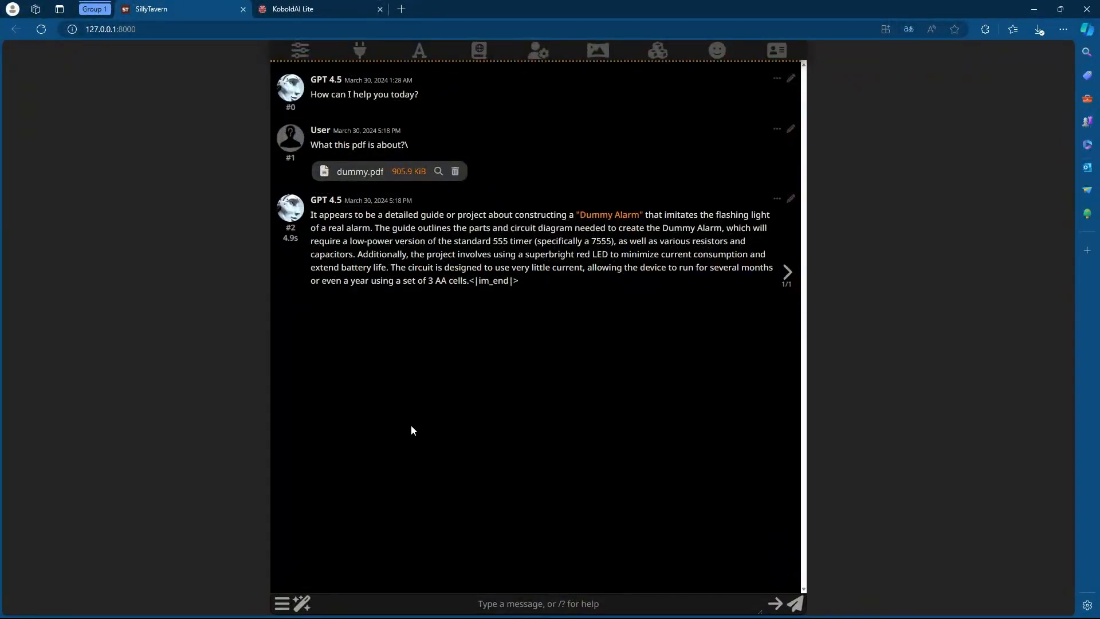
pyautogui.moveTo(304, 603)
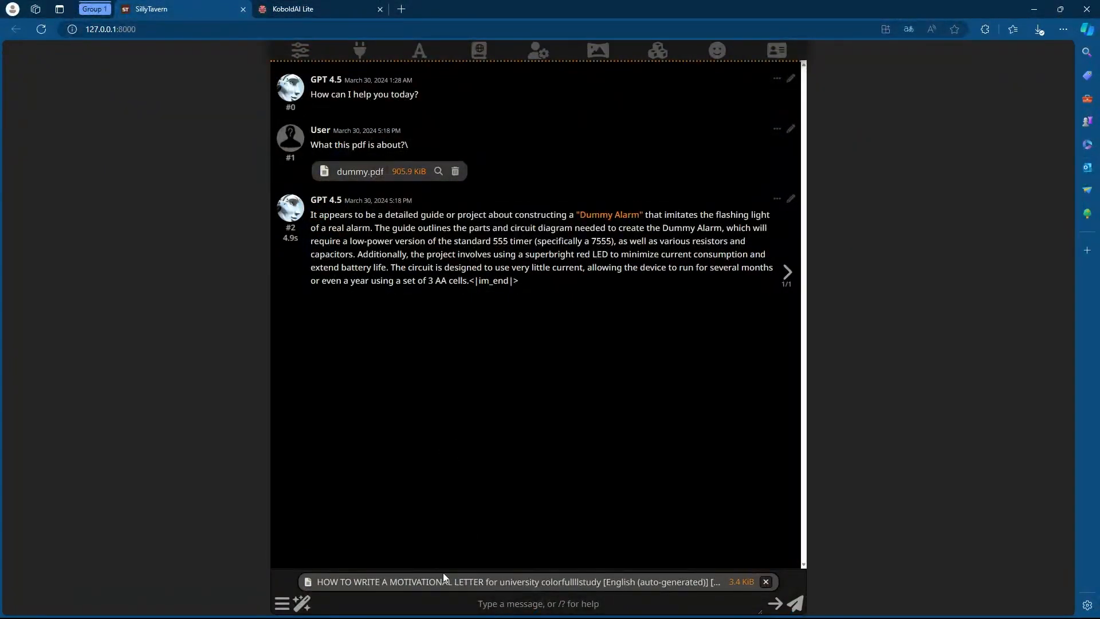
pyautogui.moveTo(431, 603)
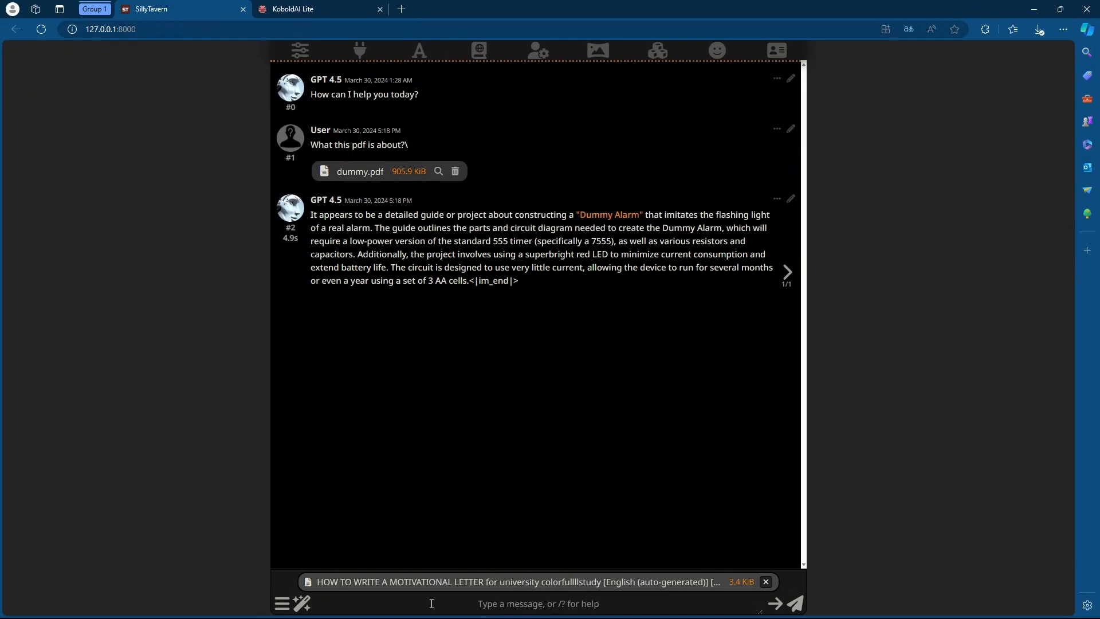
# Step: Ask 'What this video was about' regarding the attached captions file and send it
pyautogui.write('What')
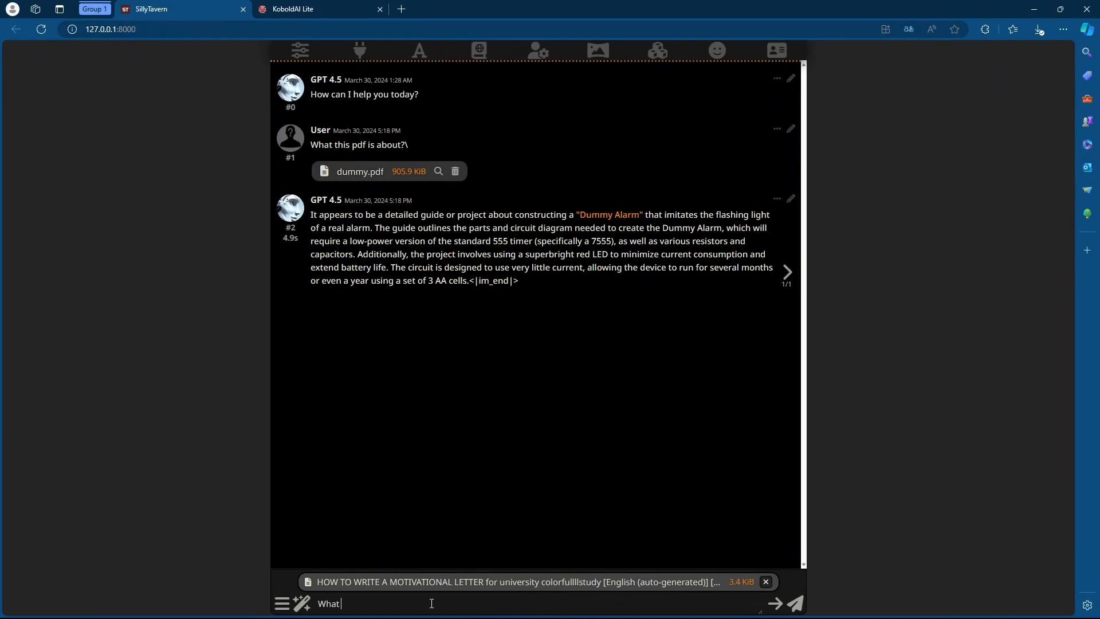
pyautogui.write('this vid')
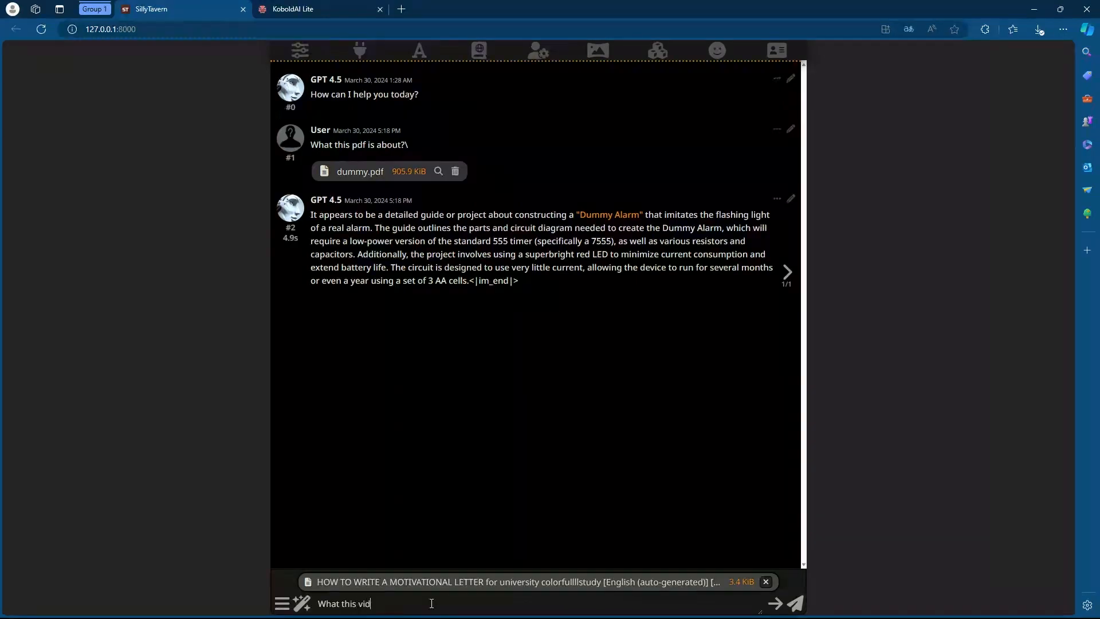
pyautogui.write('eo was about')
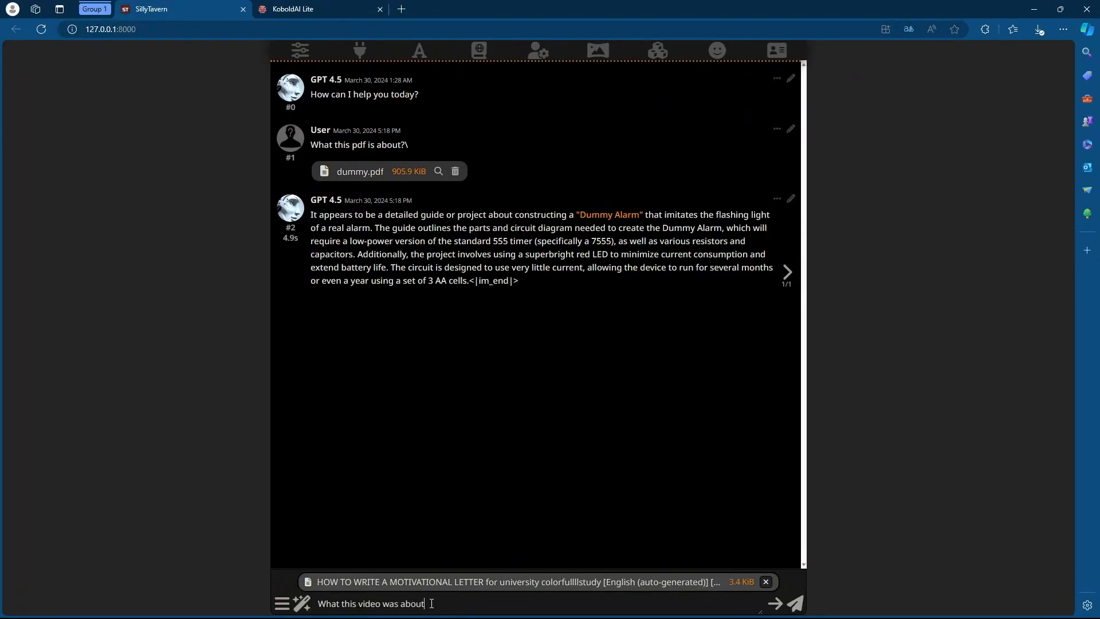
pyautogui.click(801, 603)
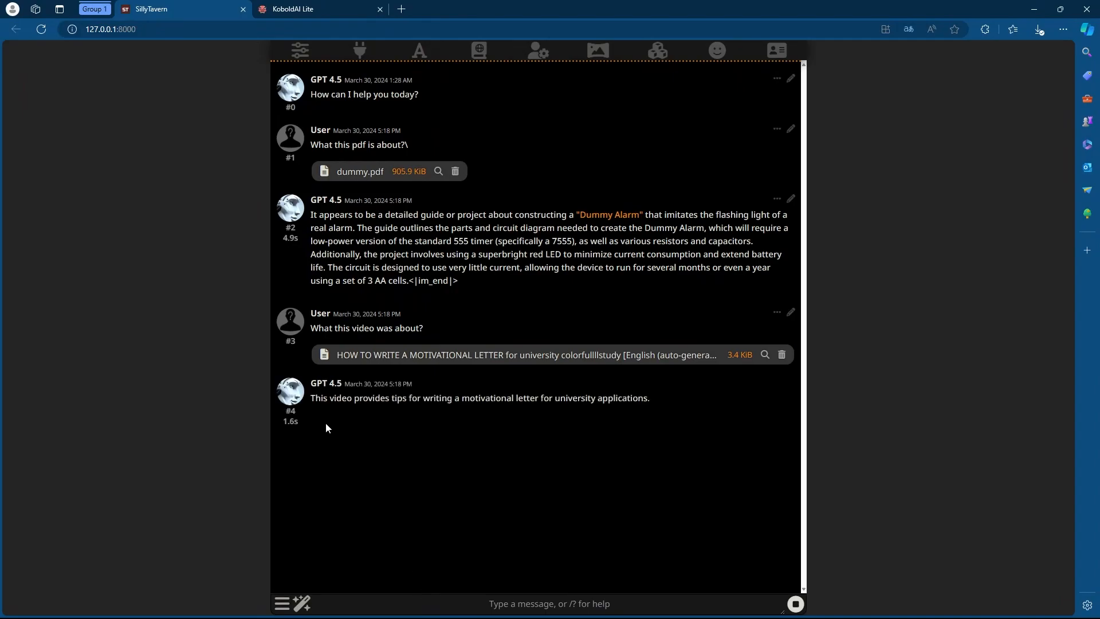